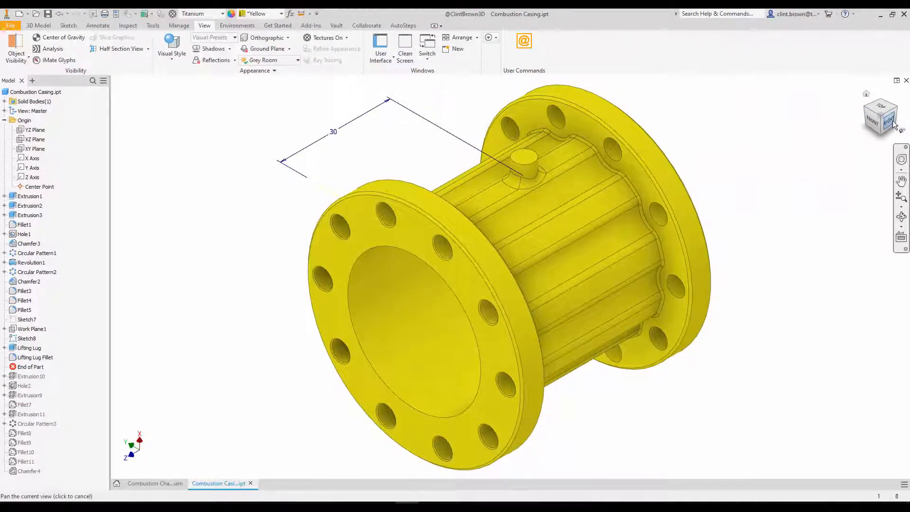
Display and update the casing's center of gravity, then turn the view with the ViewCube.
left_click(883, 119)
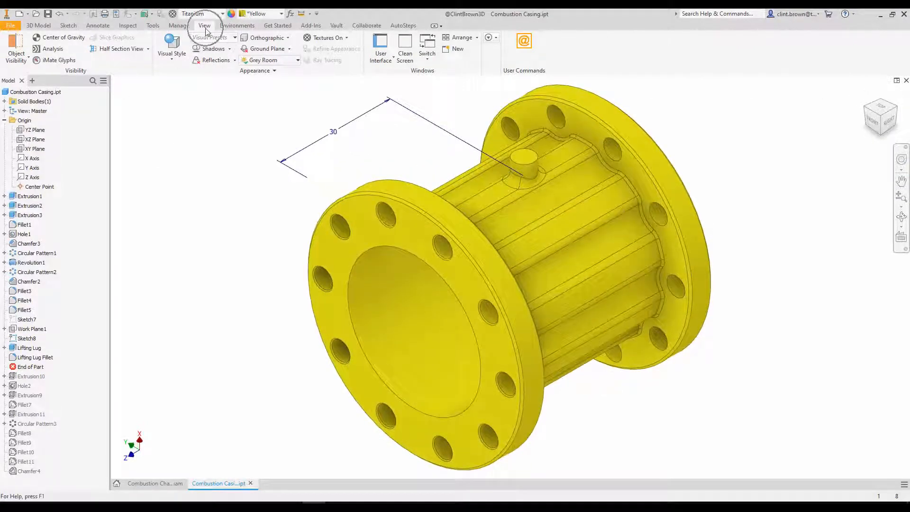
left_click(63, 37)
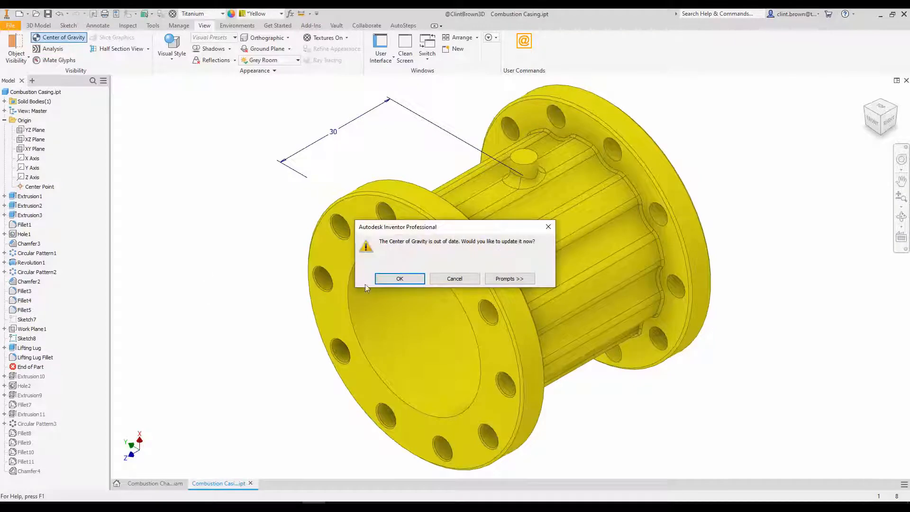
left_click(399, 279)
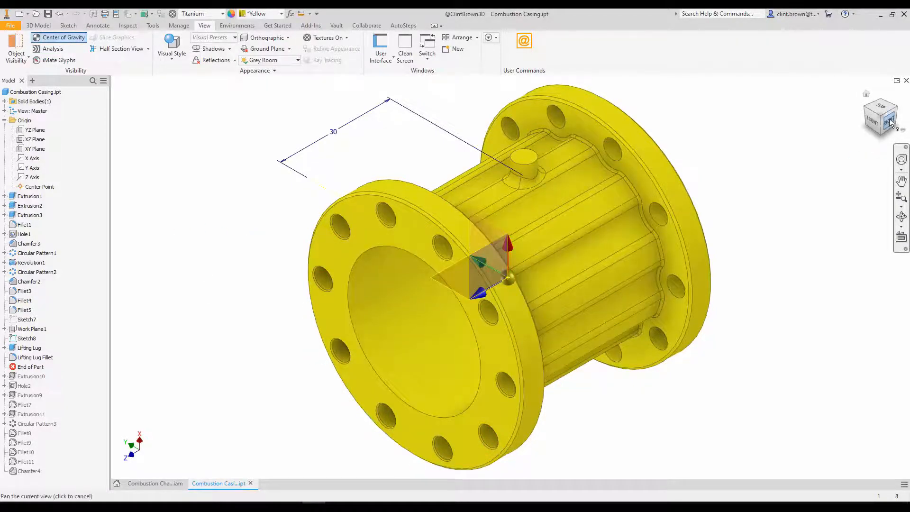
left_click(888, 122)
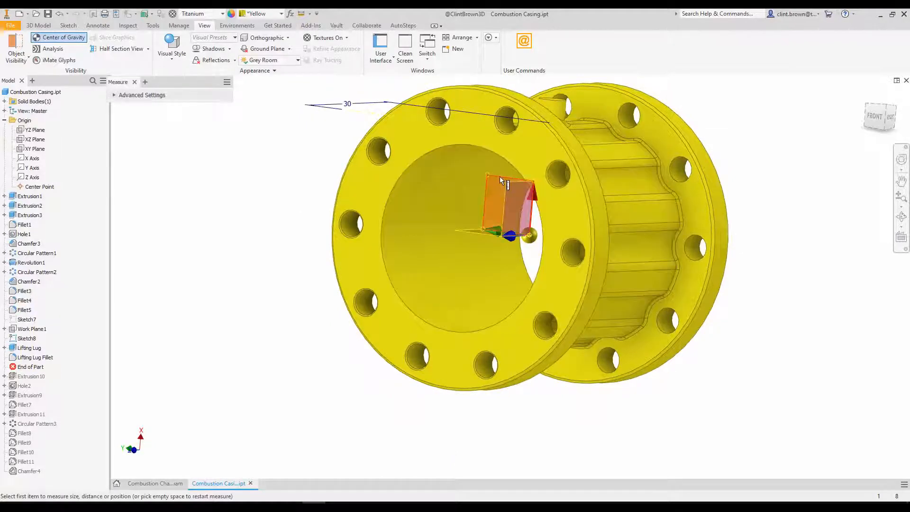
Measure 25.527 mm from the COG plane to the lug edge, then select the lug dimension.
left_click(382, 163)
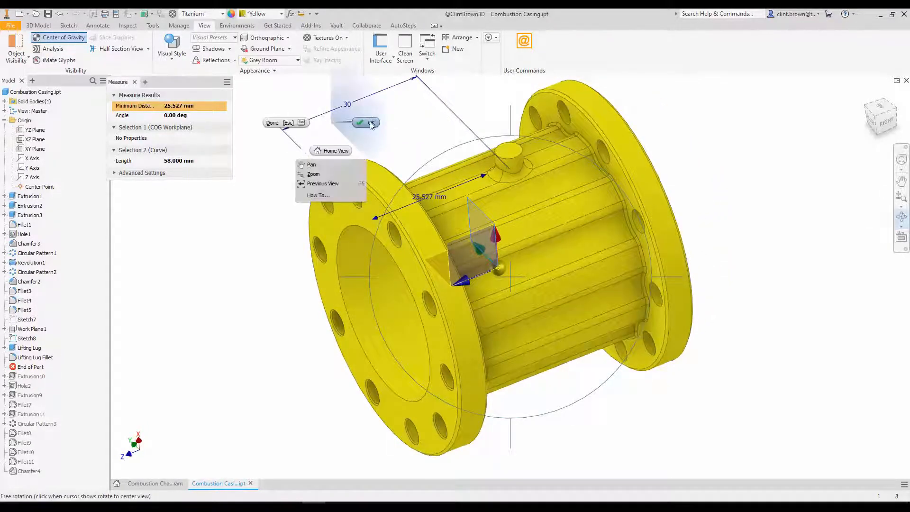
left_click(372, 122)
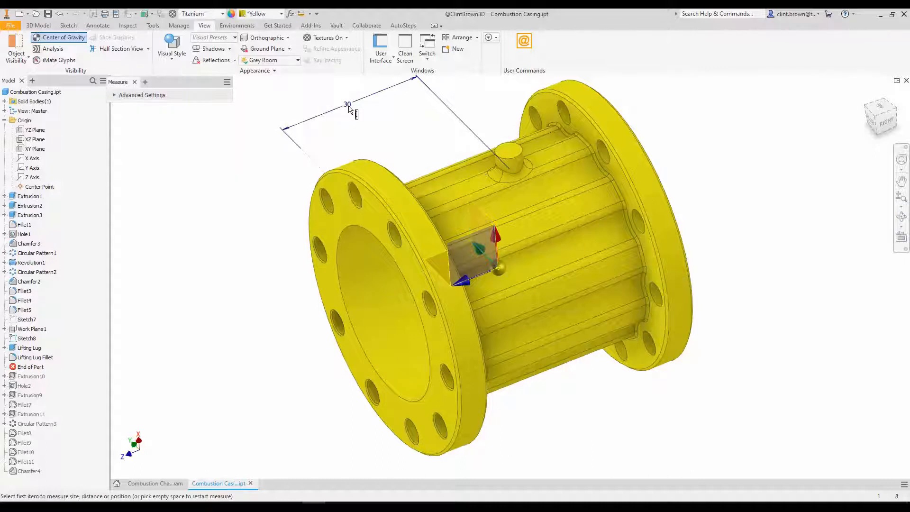
left_click(134, 81)
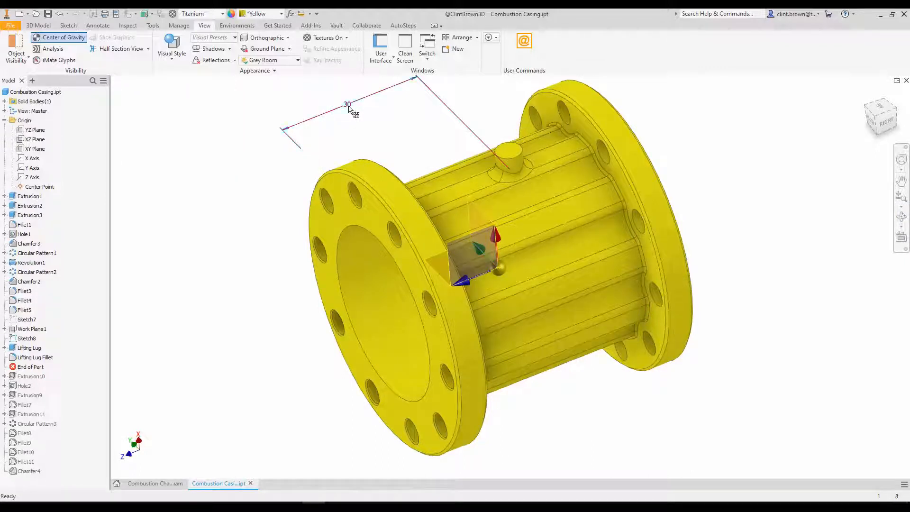
Change the lug's 30 dimension to 25.527, rebuild, and refresh the center of gravity.
double_click(346, 105)
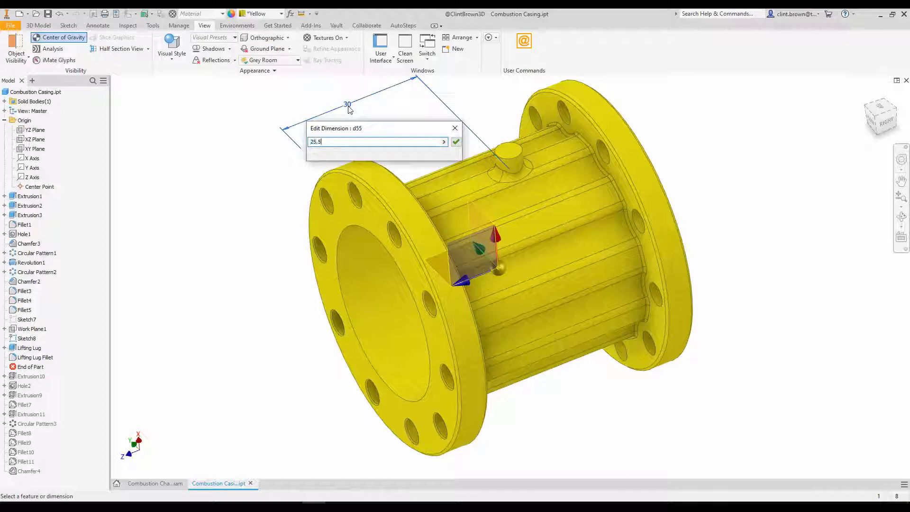
left_click(456, 141)
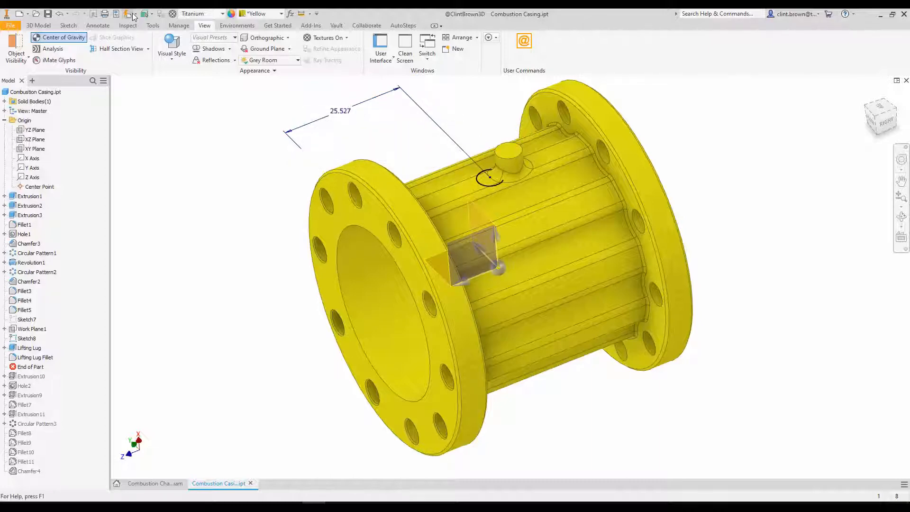
left_click(64, 37)
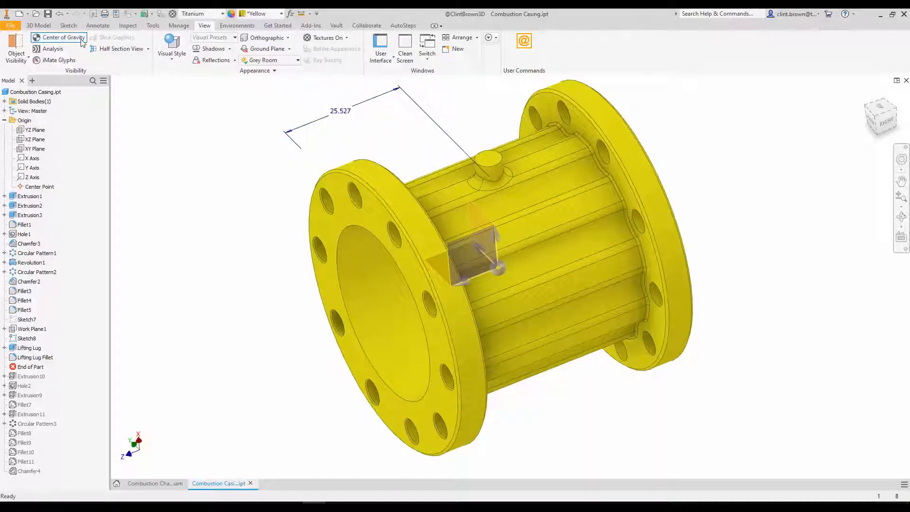
left_click(63, 36)
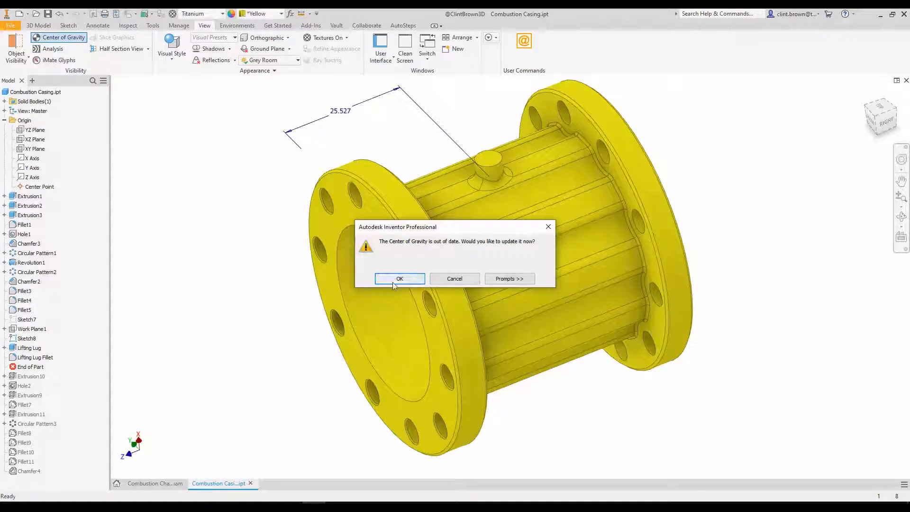
left_click(399, 279)
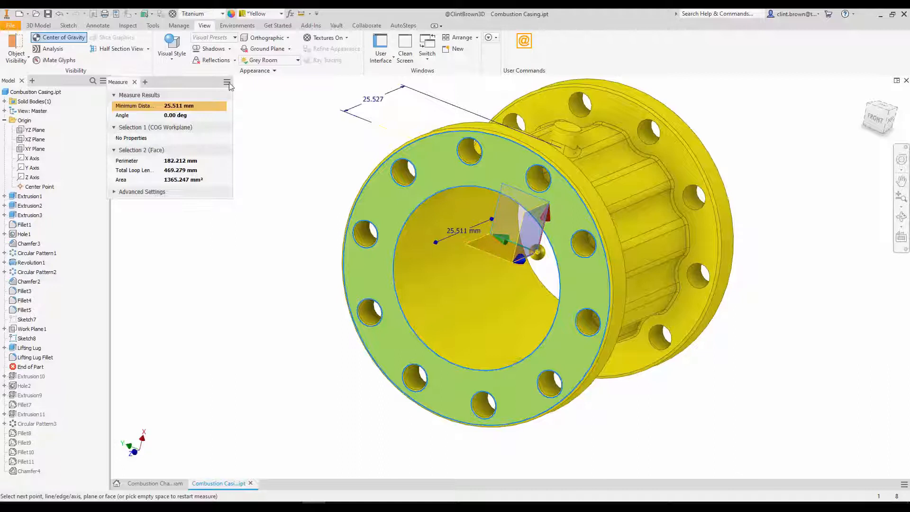
Roll End of Part back before the lug and recheck the center of gravity at 25.511 mm.
left_click(134, 82)
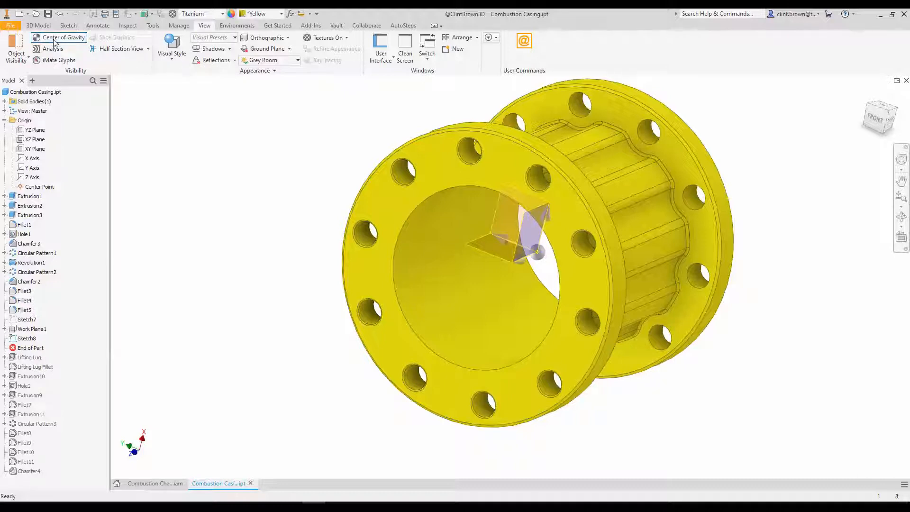
left_click(62, 37)
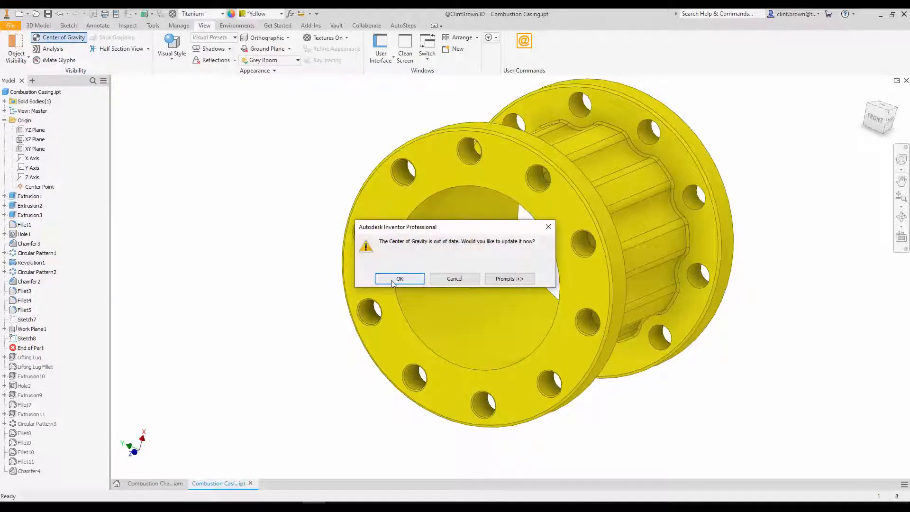
left_click(398, 278)
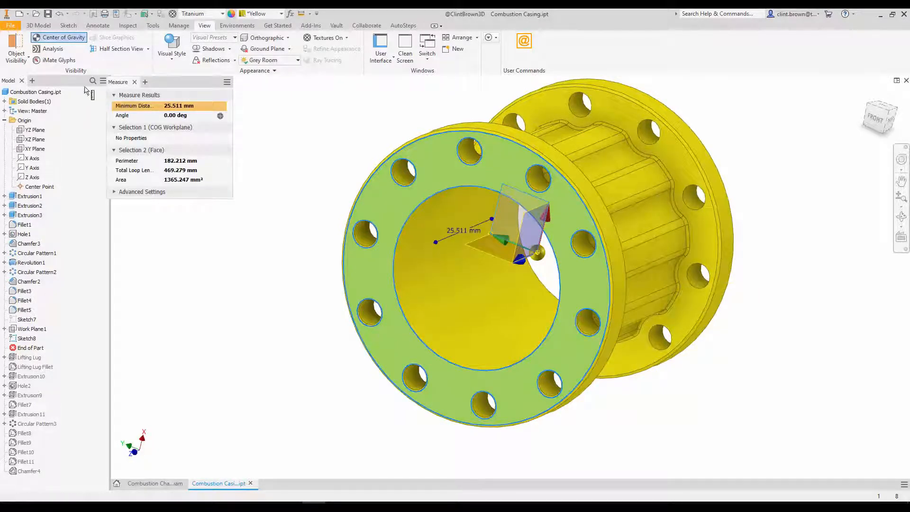
left_click(134, 81)
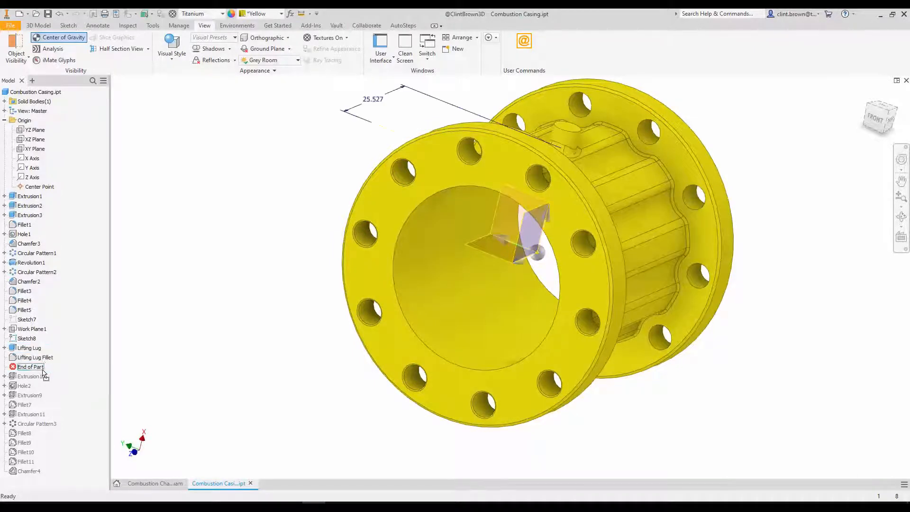
Enter 25.511 for the lug dimension, update the part, and refresh the center of gravity.
double_click(372, 99)
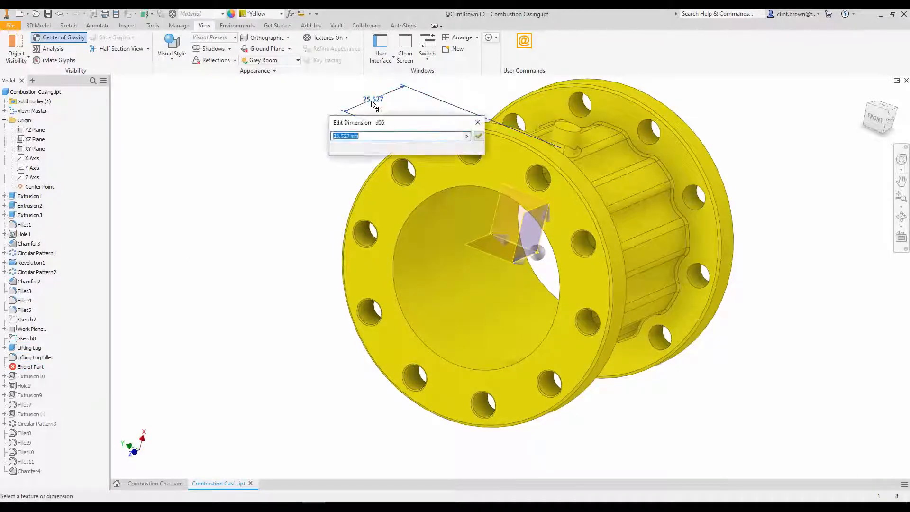
type("25.511")
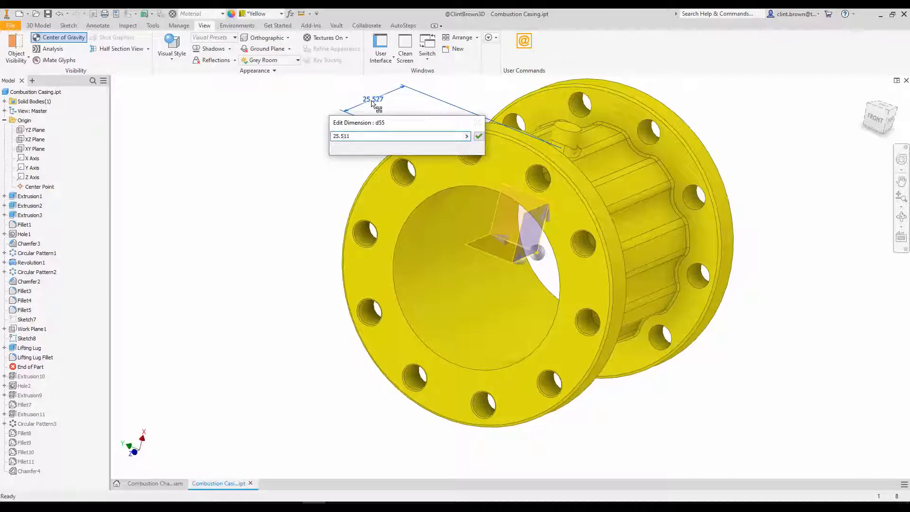
left_click(478, 136)
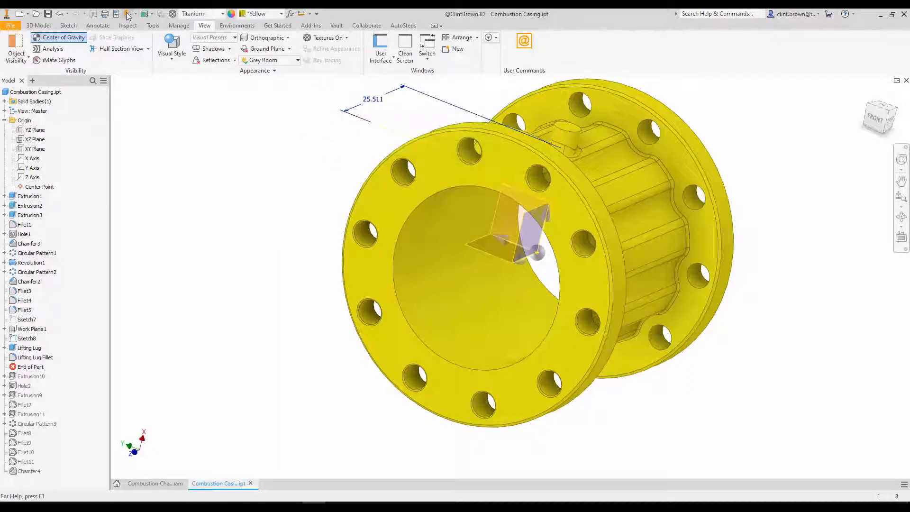
left_click(64, 37)
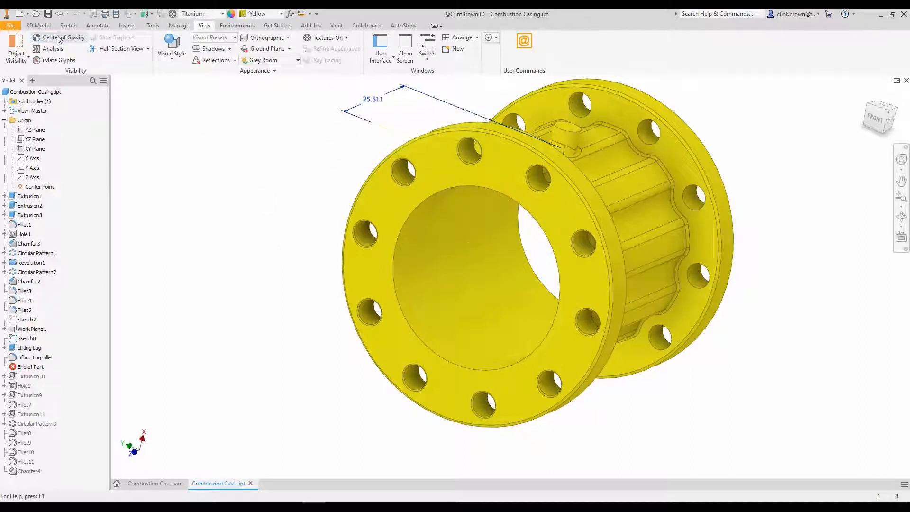
left_click(62, 37)
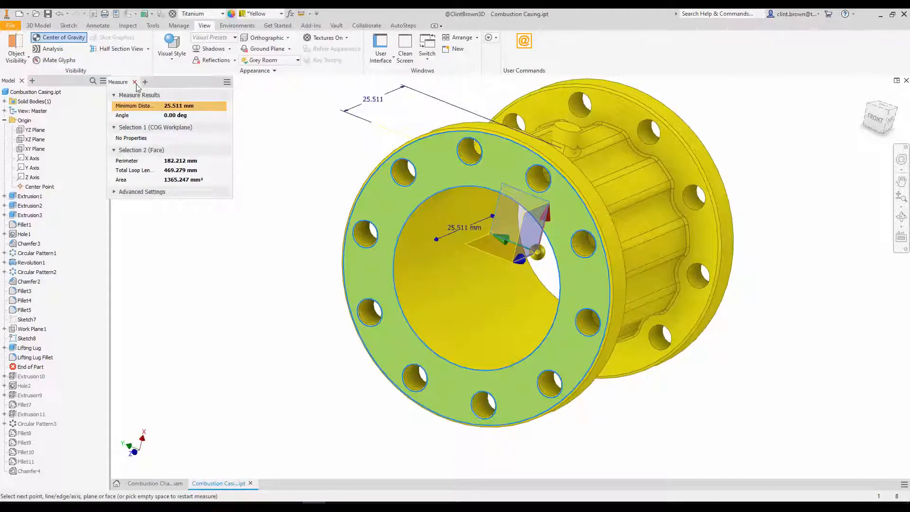
left_click(134, 82)
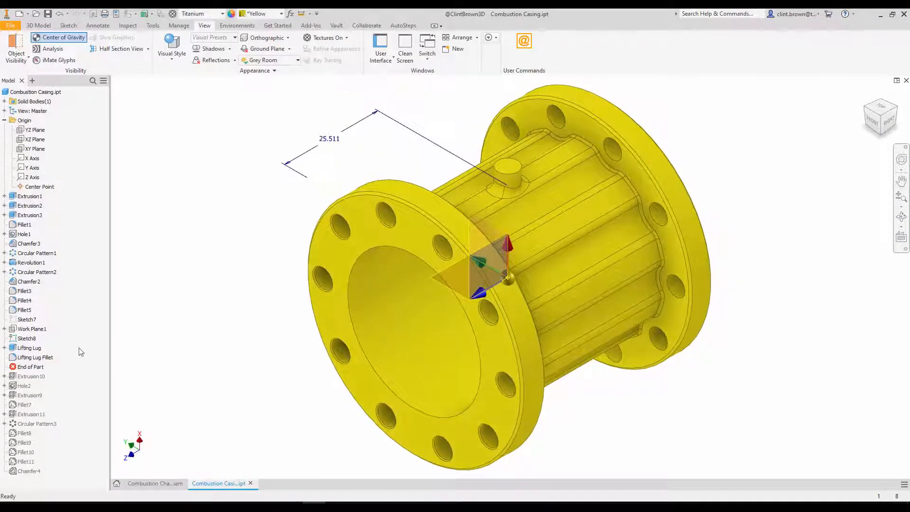
Switch to Combustion Chamber.iam and orbit the assembly to a side view.
left_click(154, 482)
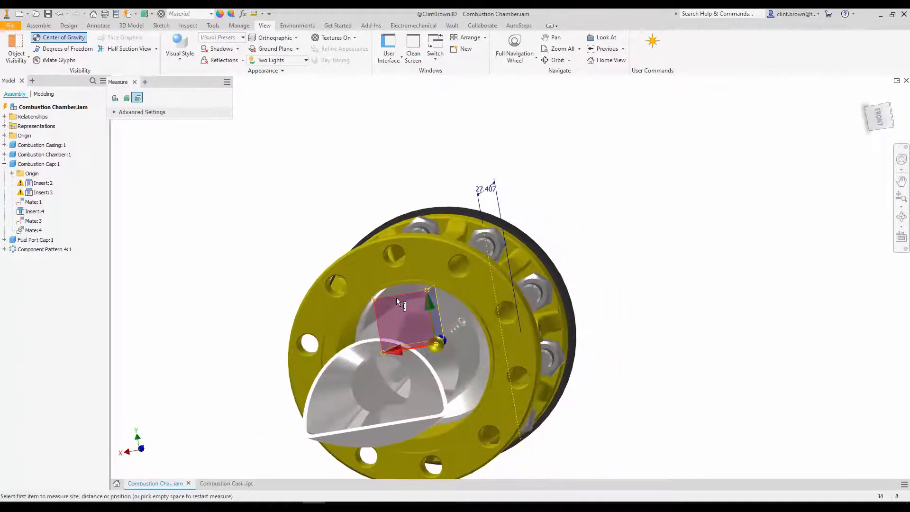
left_click_drag(398, 302, 358, 137)
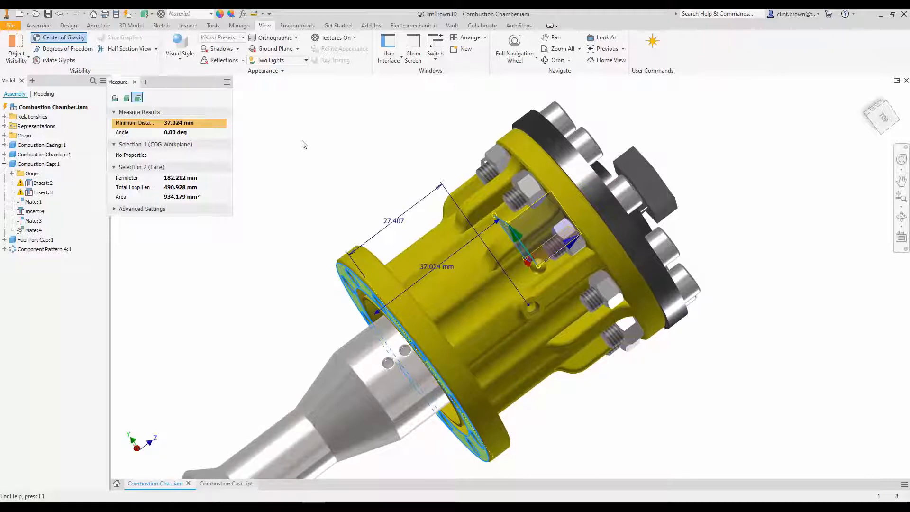
Change the casing lug dimension from 27.407 to 37.024, update, and return to the assembly.
left_click(226, 483)
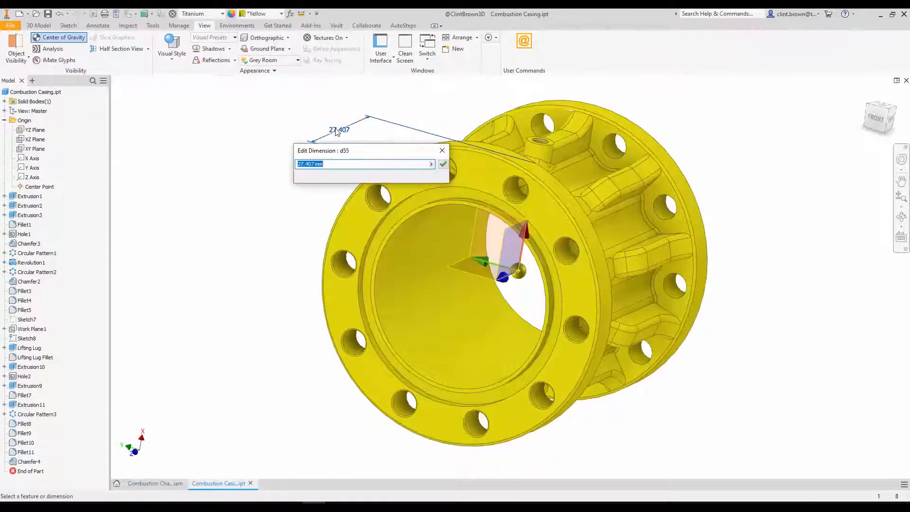
type("37.0")
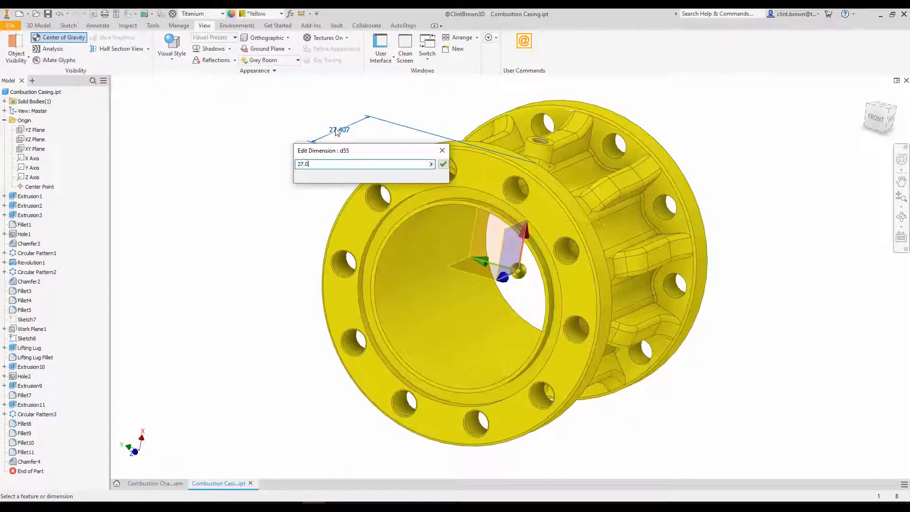
left_click(442, 164)
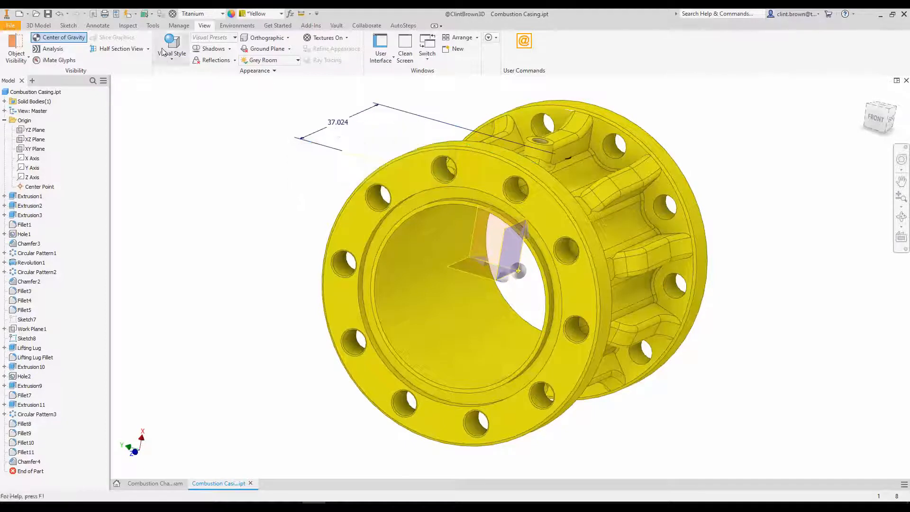
left_click(172, 44)
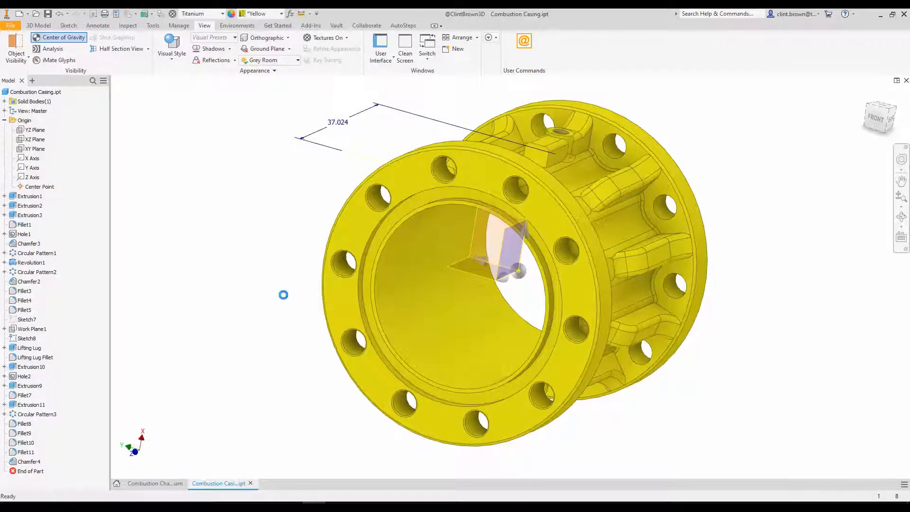
left_click(154, 482)
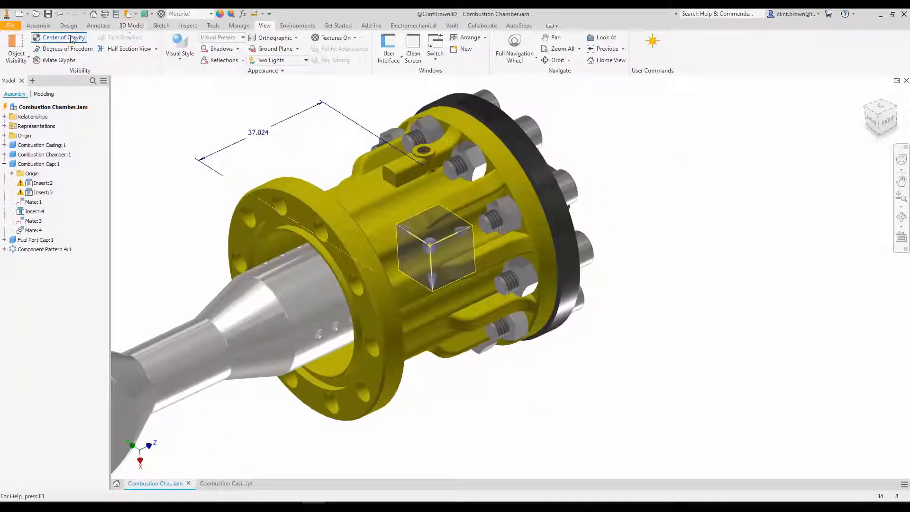
Show the assembly's center of gravity and orbit to check it lines up with the lug.
left_click(41, 144)
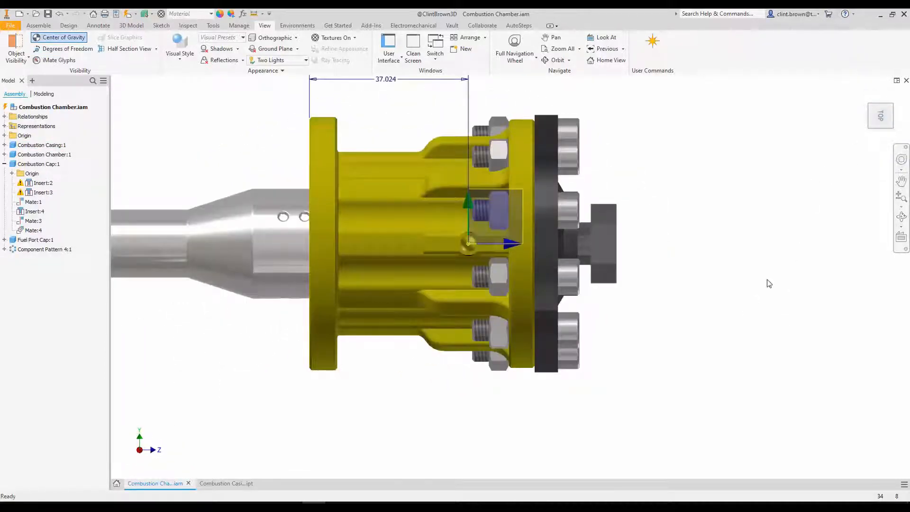
left_click(557, 60)
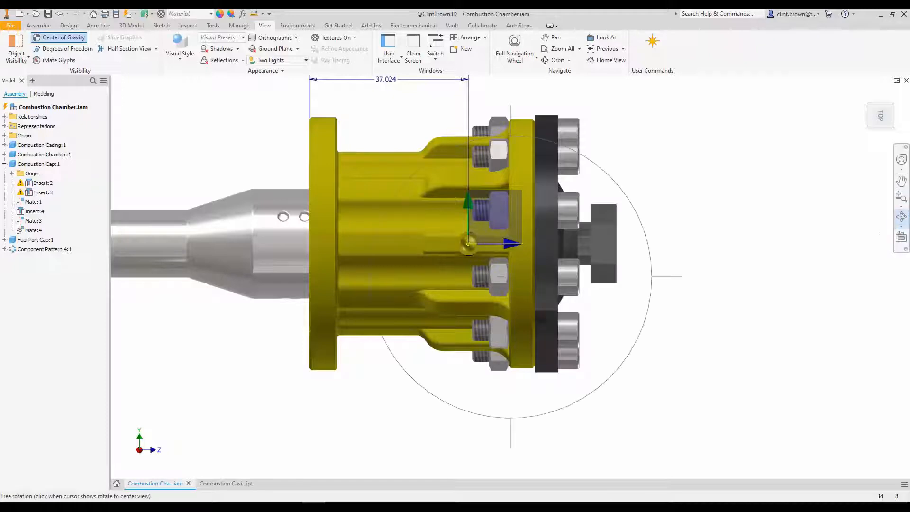